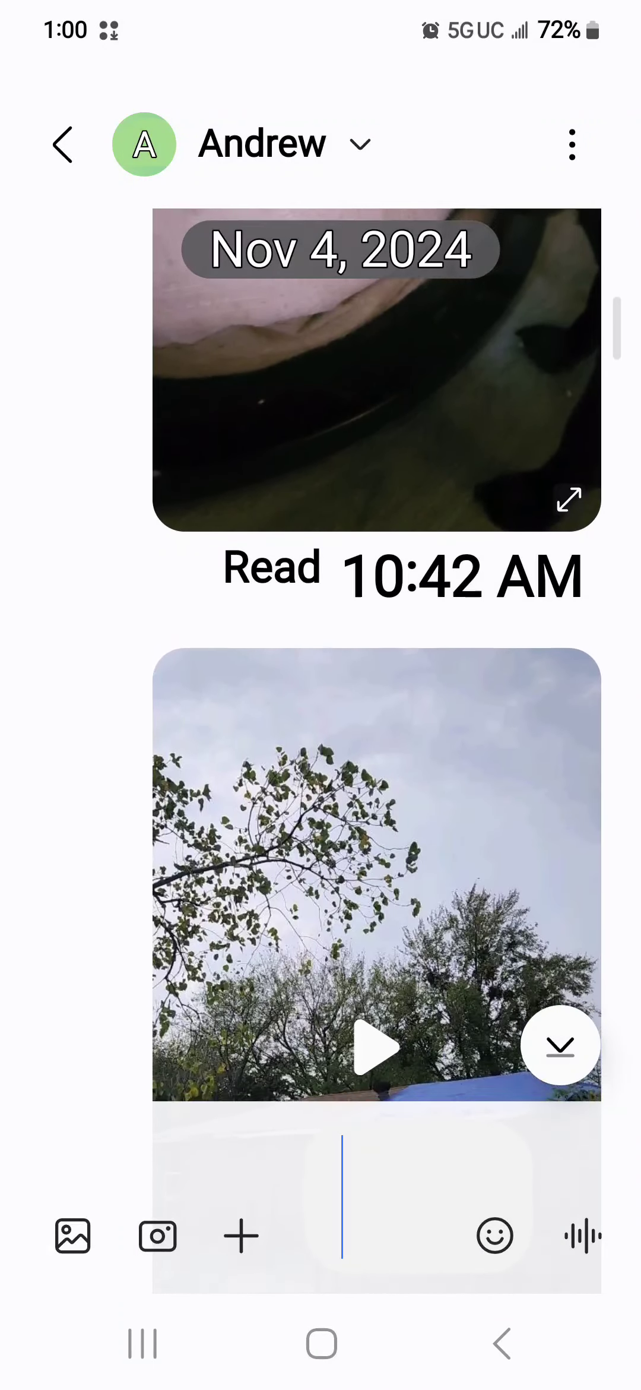
Scroll past the Andrew chat's photos and videos and play the 00:45 voice message.
scroll("down", 3)
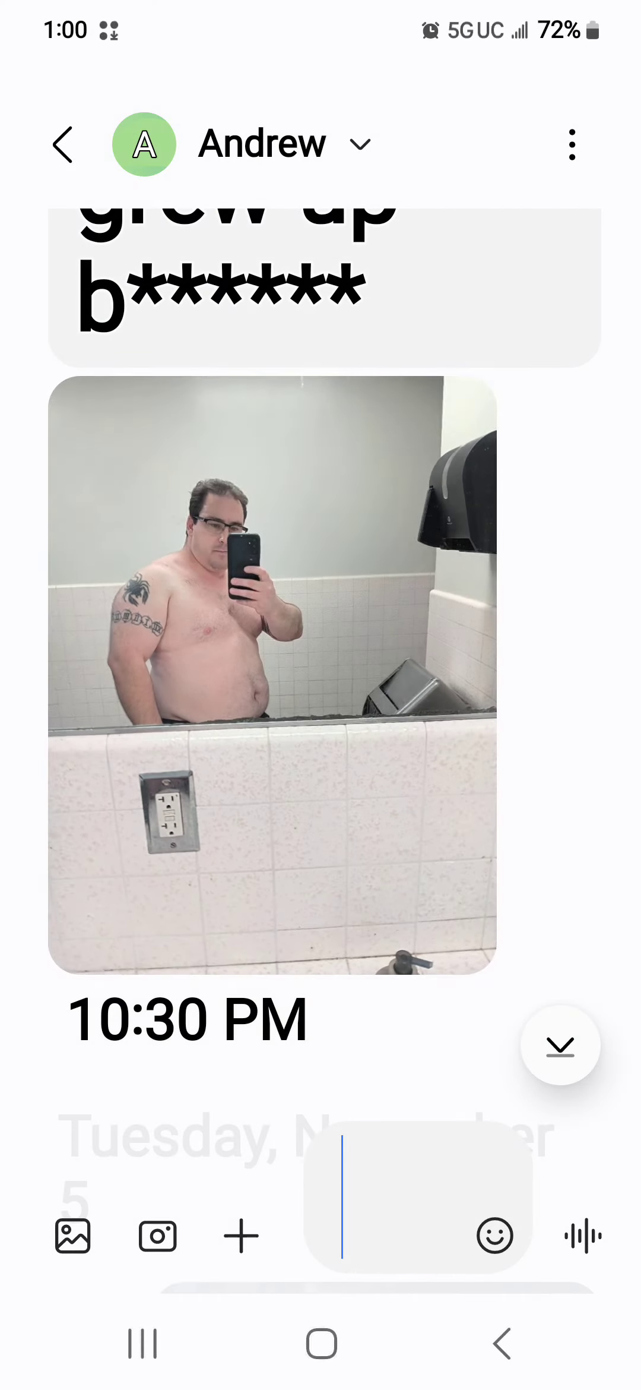
scroll("down", 3)
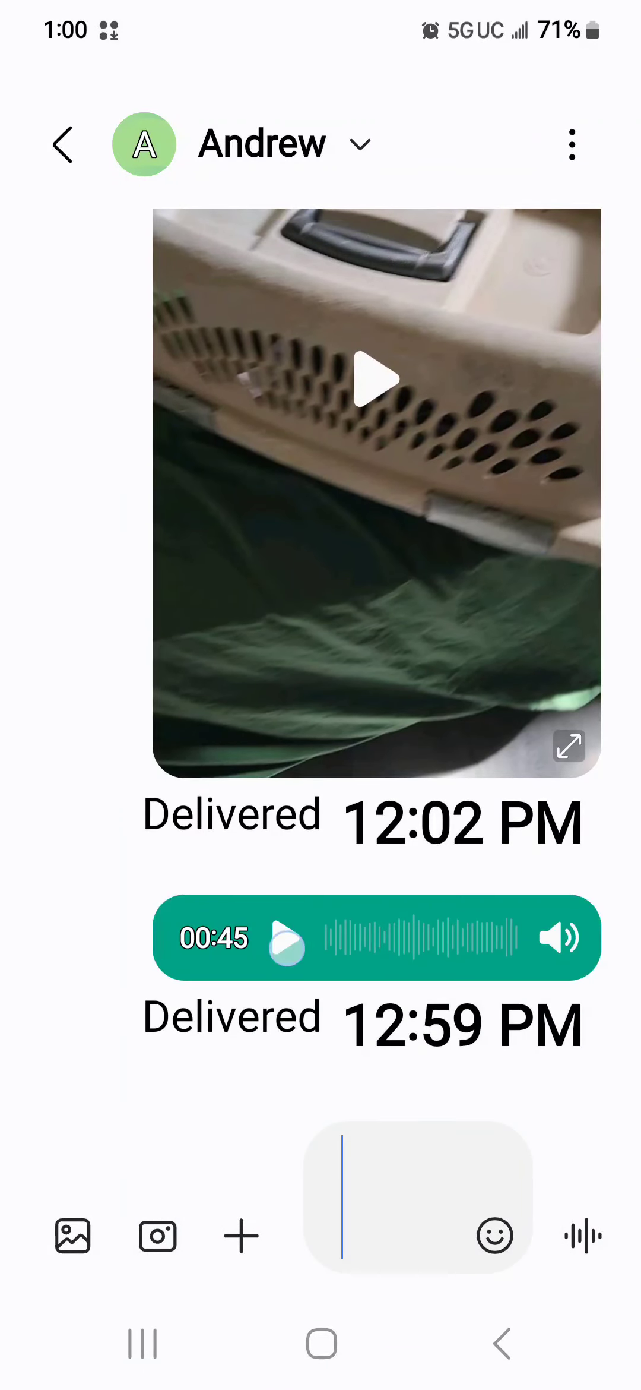
left_click(286, 937)
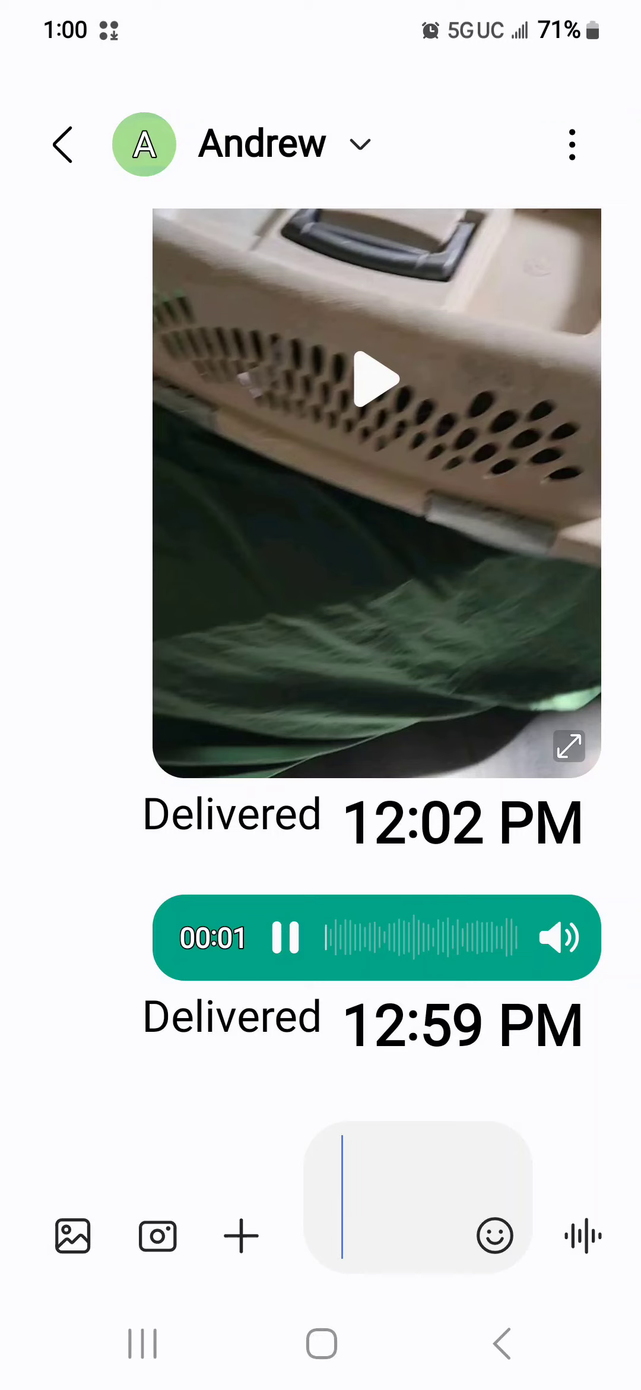